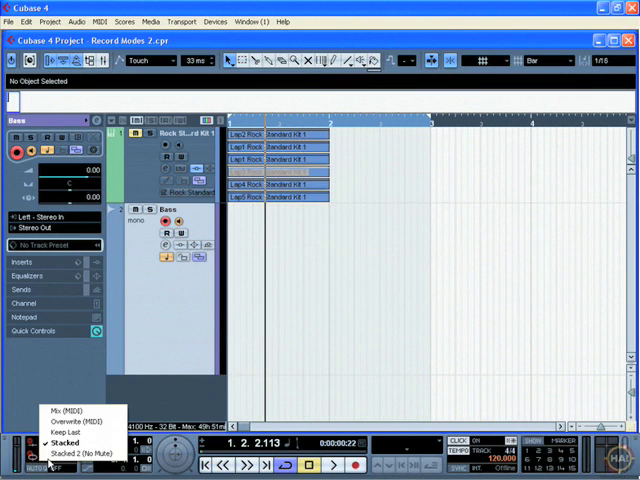
{"action": "mouse_move", "coordinate": [80, 455]}
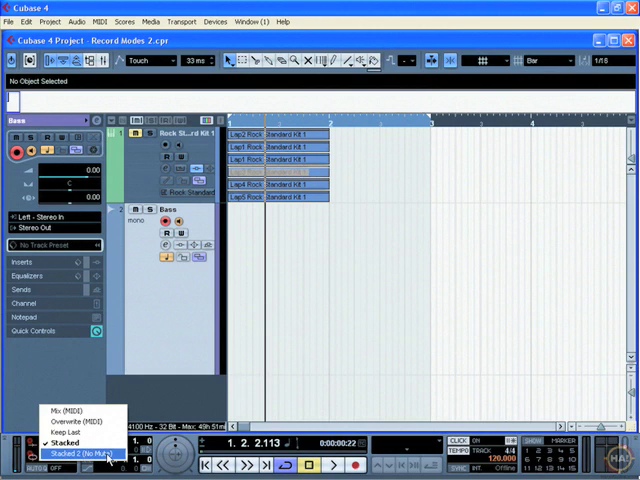
Step: Select Stacked 2 (No Mute) as the Transport panel's cycle record mode
{"action": "left_click", "coordinate": [77, 455]}
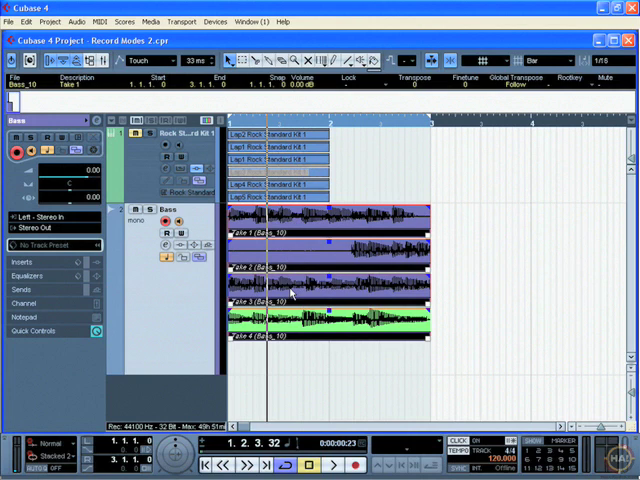
{"action": "mouse_move", "coordinate": [225, 258]}
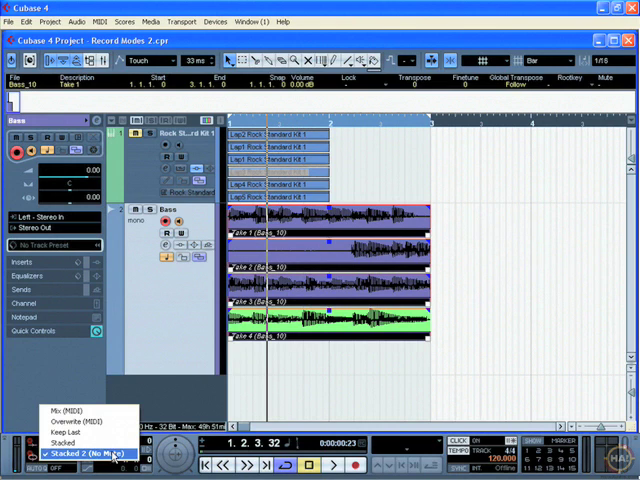
{"action": "left_click", "coordinate": [72, 434]}
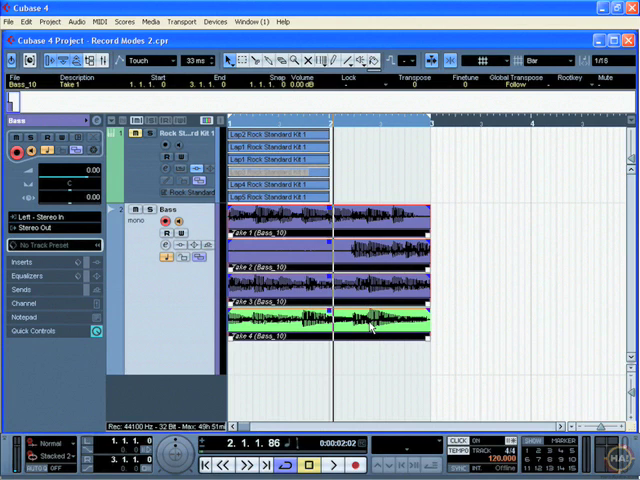
{"action": "mouse_move", "coordinate": [398, 345]}
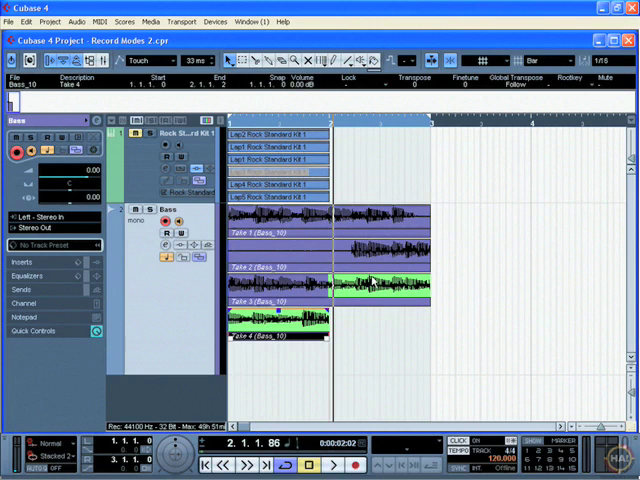
{"action": "mouse_move", "coordinate": [337, 327]}
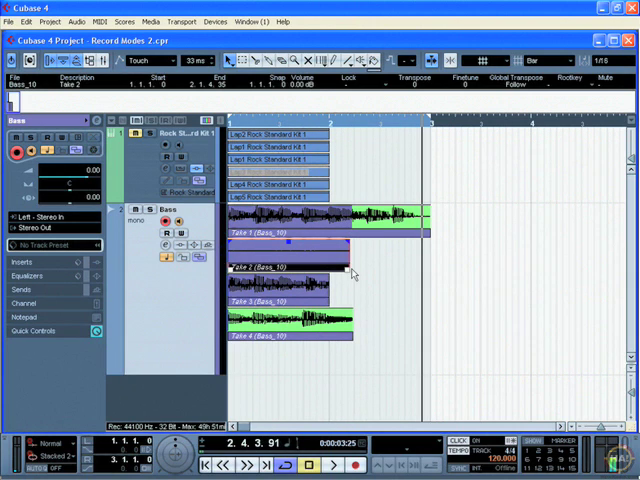
{"action": "left_click", "coordinate": [290, 232]}
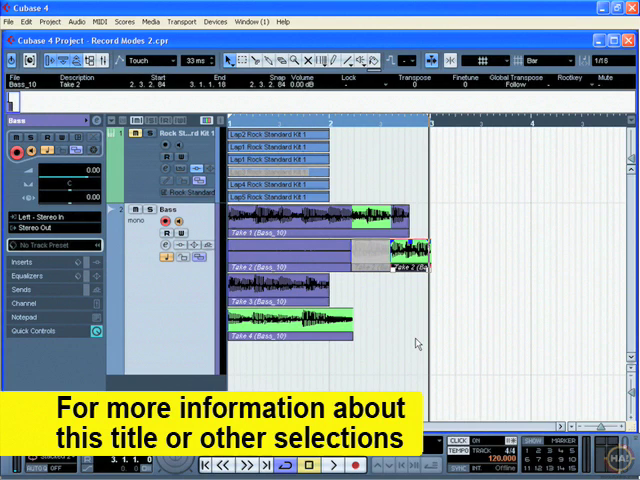
{"action": "mouse_move", "coordinate": [351, 340]}
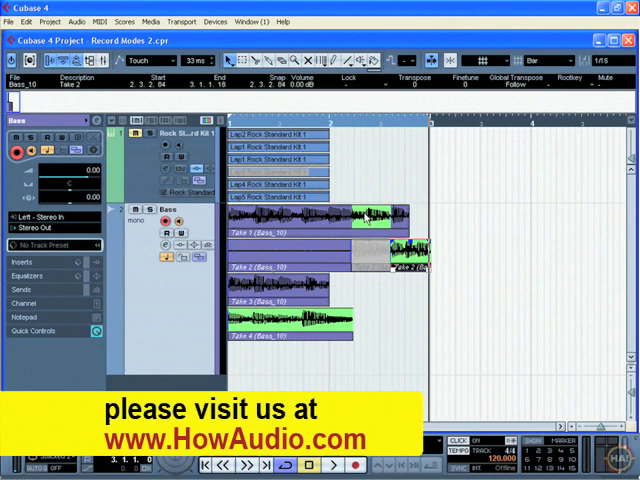
{"action": "mouse_move", "coordinate": [362, 295]}
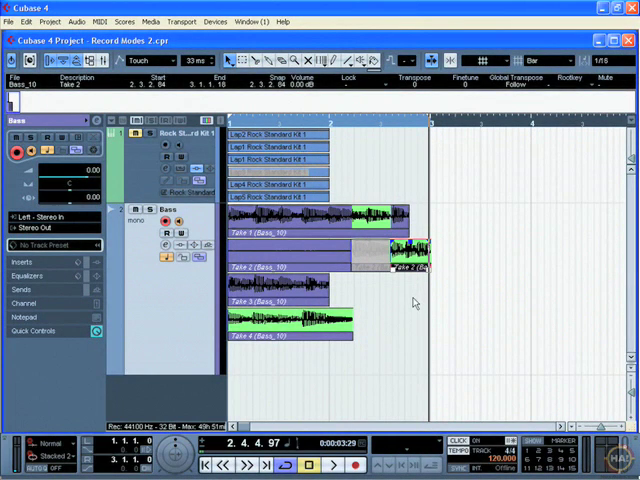
{"action": "mouse_move", "coordinate": [379, 313]}
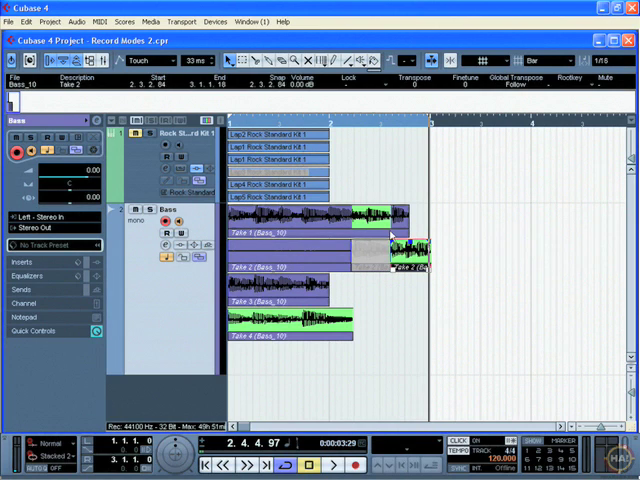
{"action": "mouse_move", "coordinate": [248, 233]}
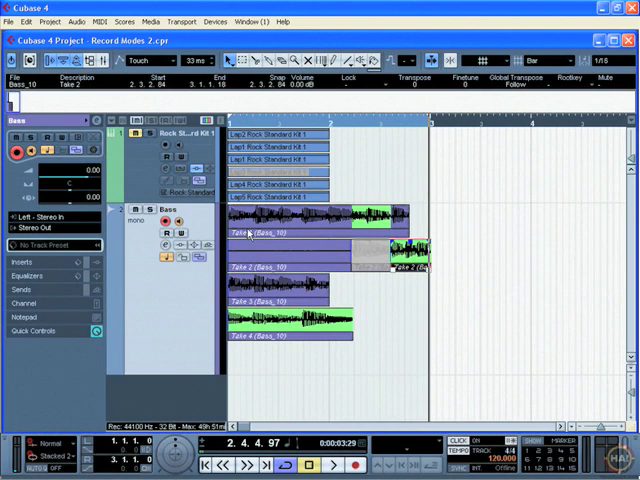